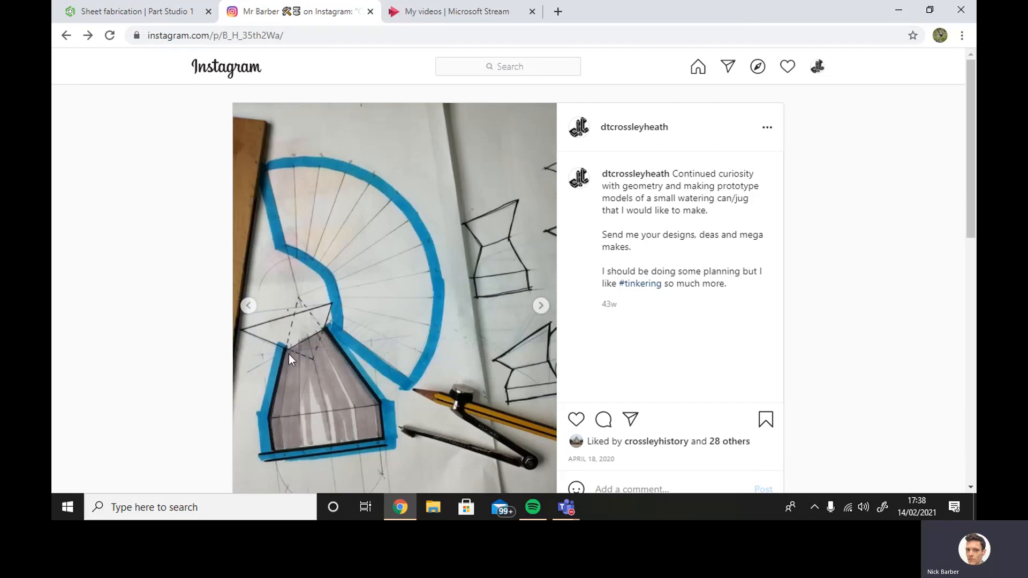
mouse_move(347, 320)
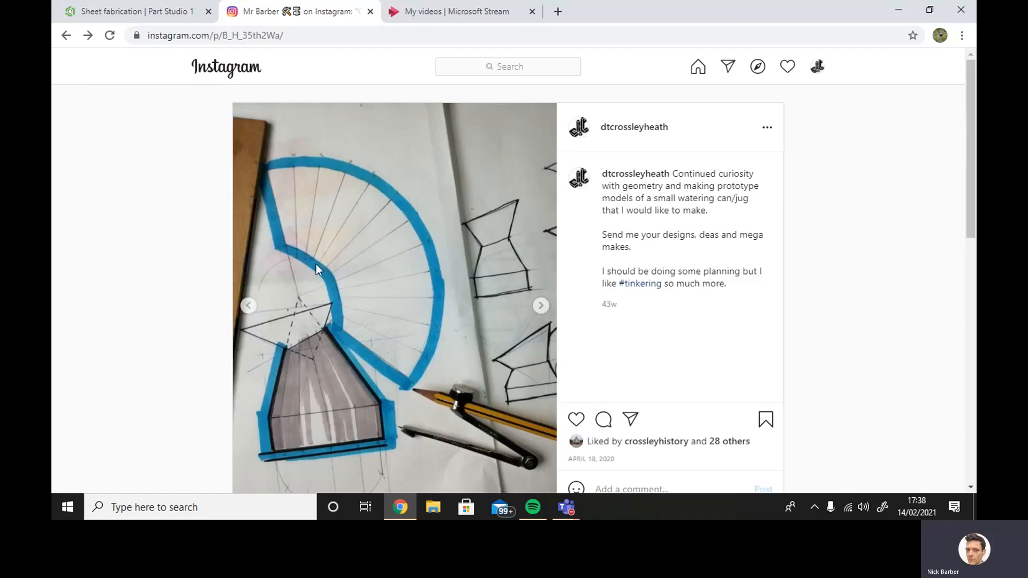
mouse_move(351, 346)
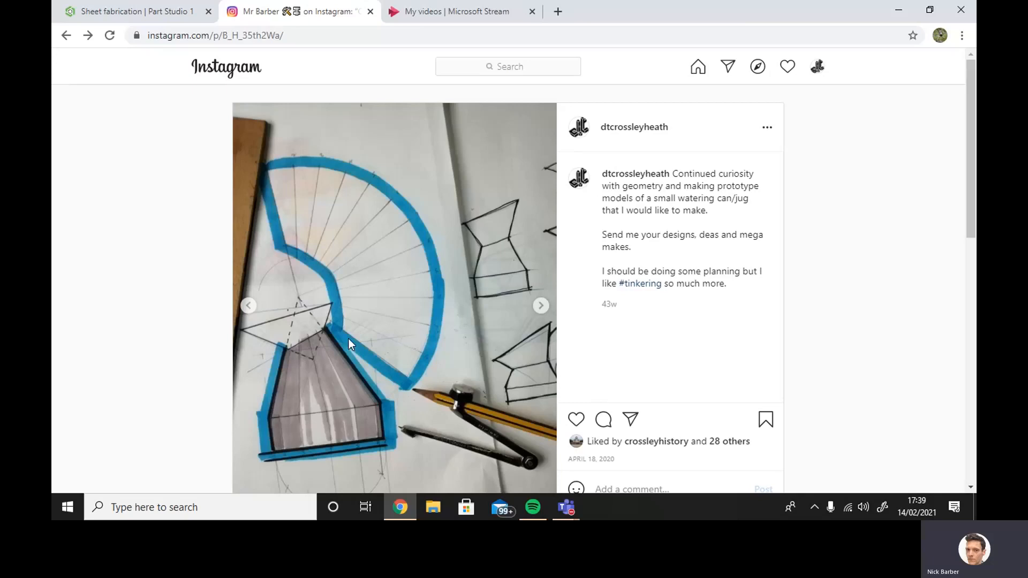
mouse_move(383, 370)
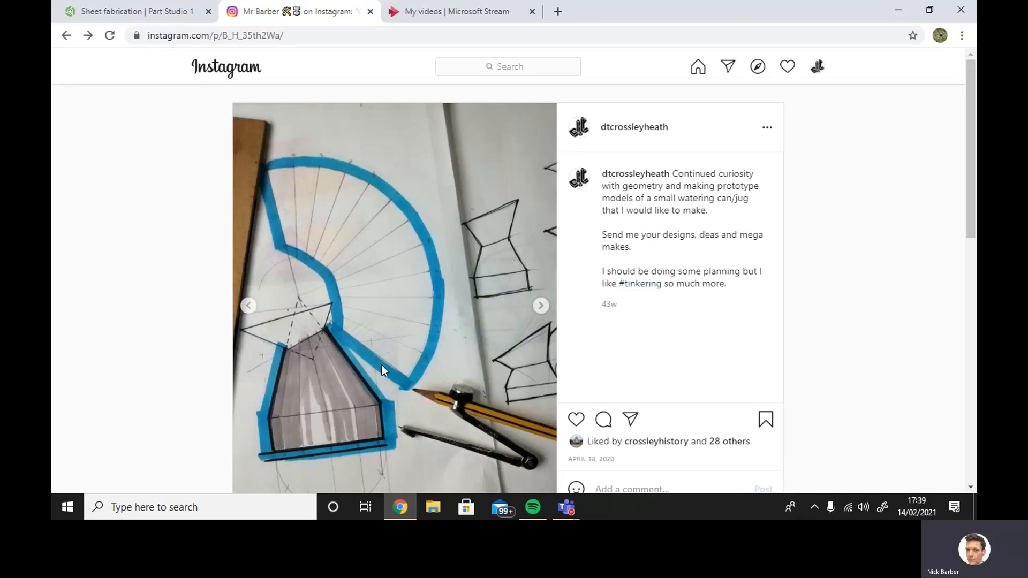
mouse_move(367, 353)
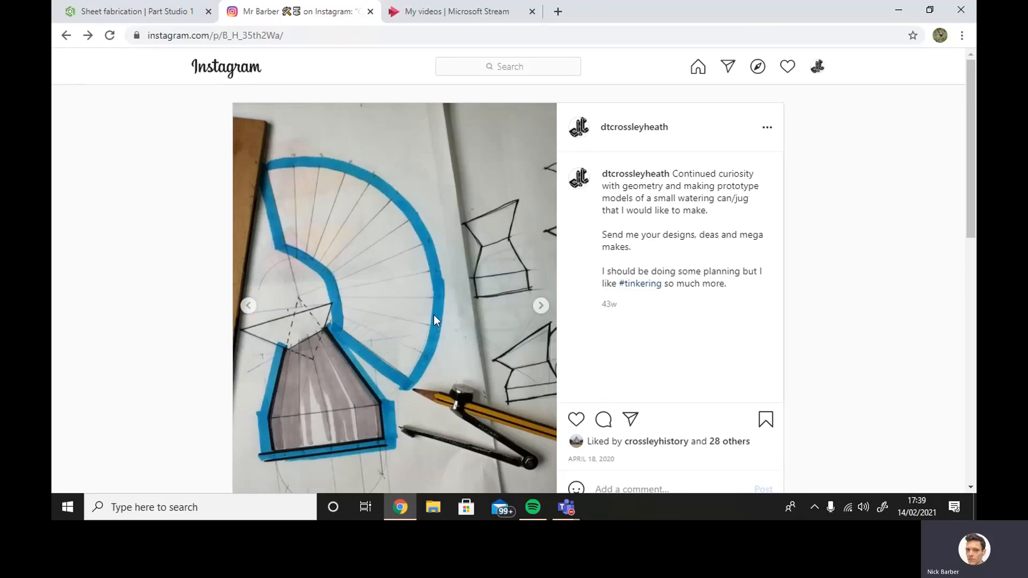
mouse_move(371, 351)
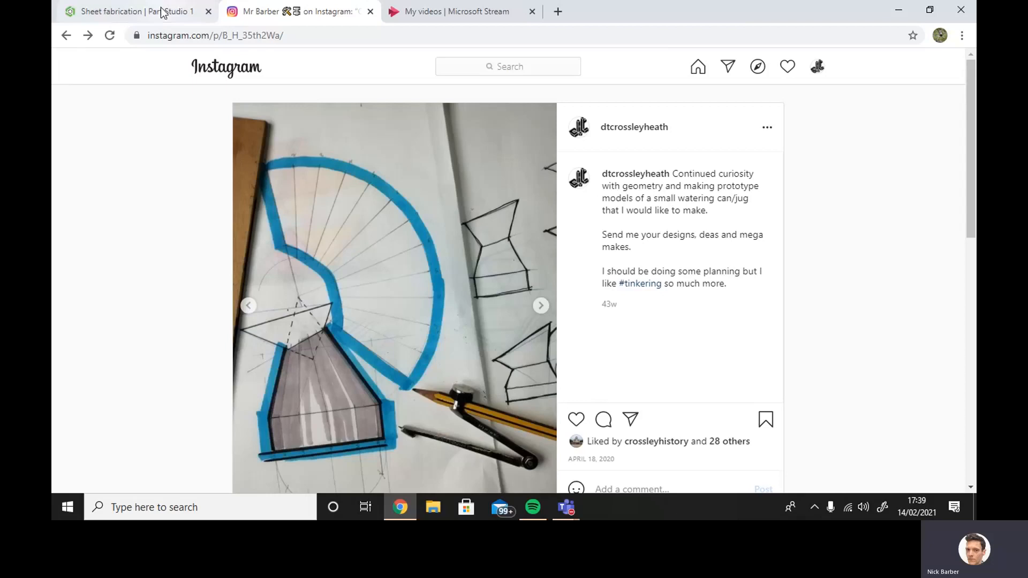
Step: Bring up the Sheet fabrication part studio and select the Front plane through the vessel
click(131, 11)
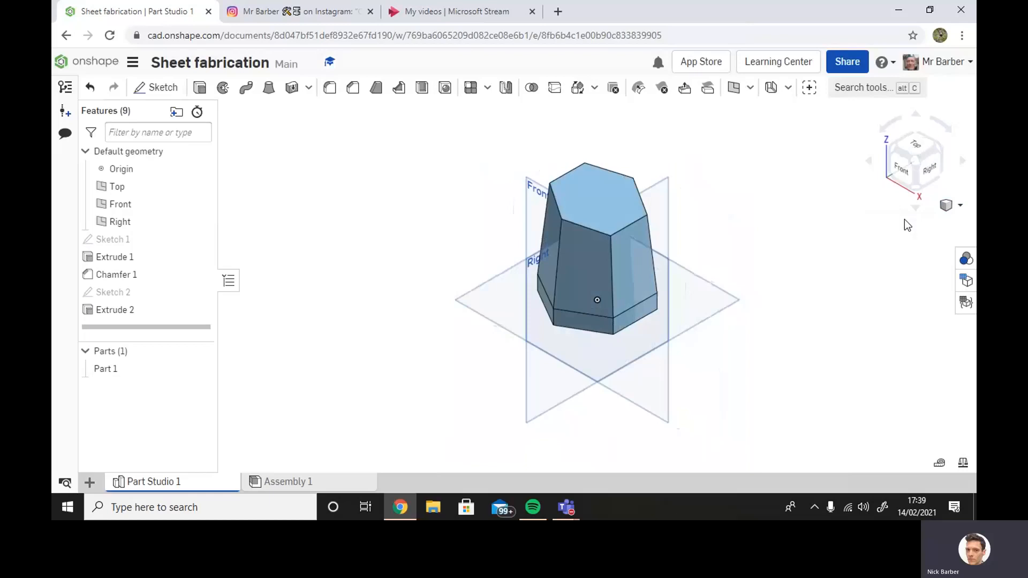
click(900, 169)
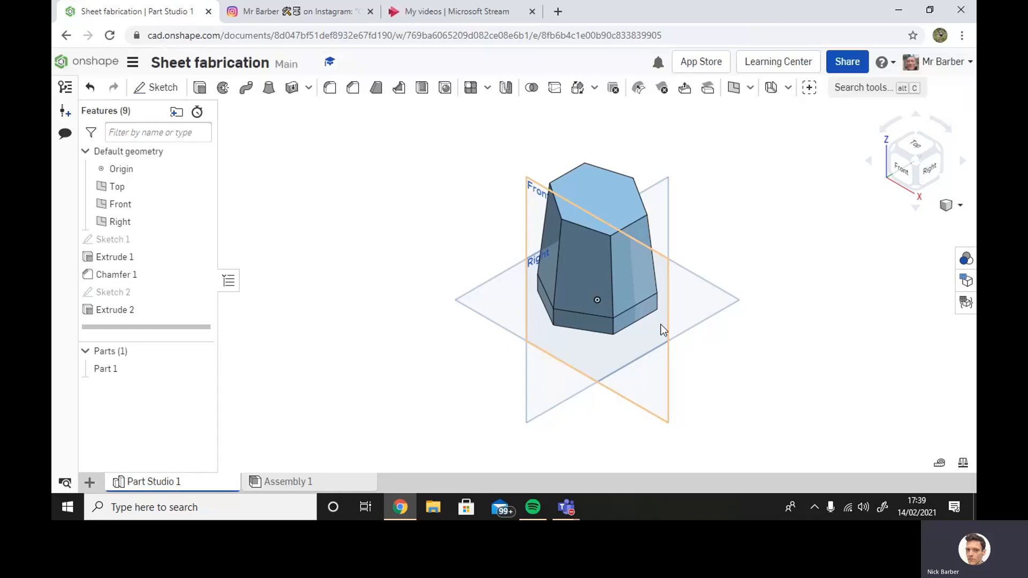
click(120, 203)
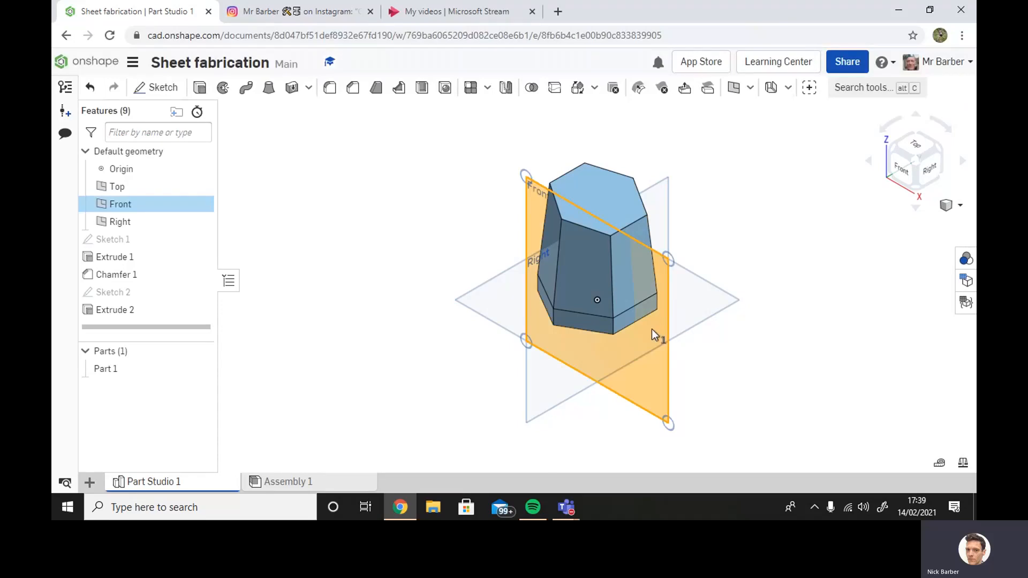
Step: Create a section view slicing the vessel along the Front plane
right_click(656, 335)
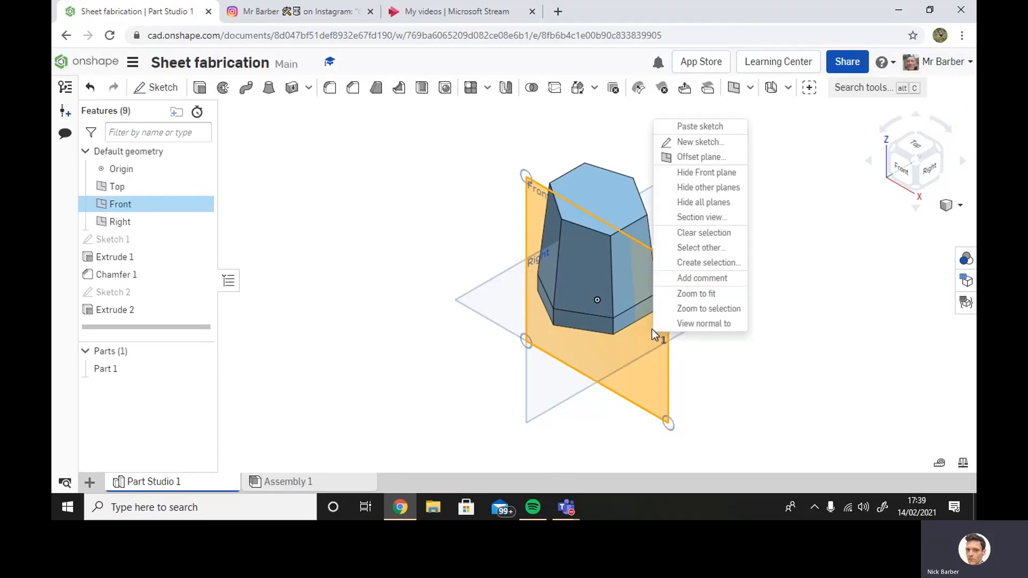
click(701, 218)
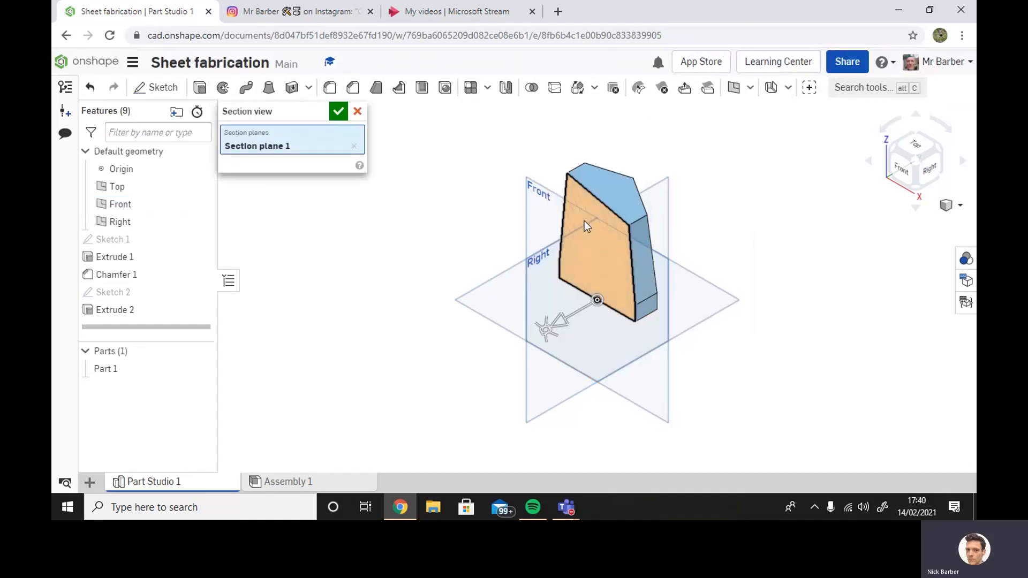
mouse_move(433, 278)
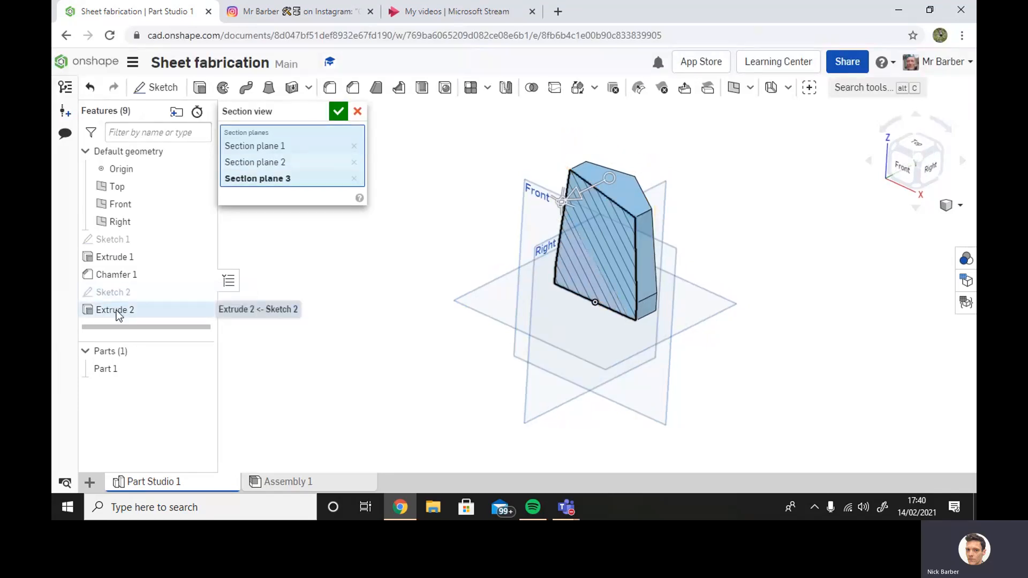
Step: Review the Extrude 2 symmetric remove cut and confirm it, clearing the section
click(358, 110)
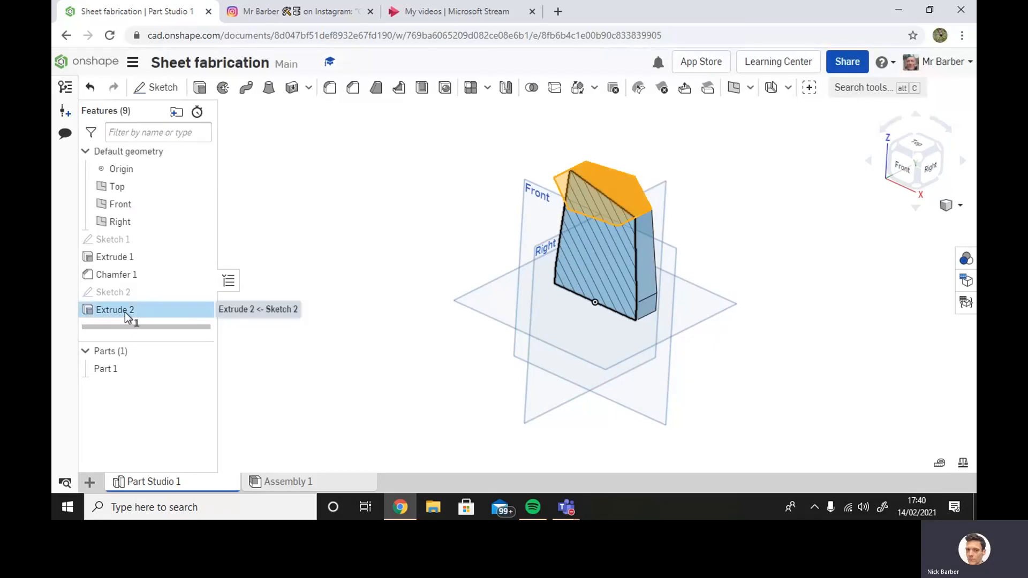
double_click(114, 309)
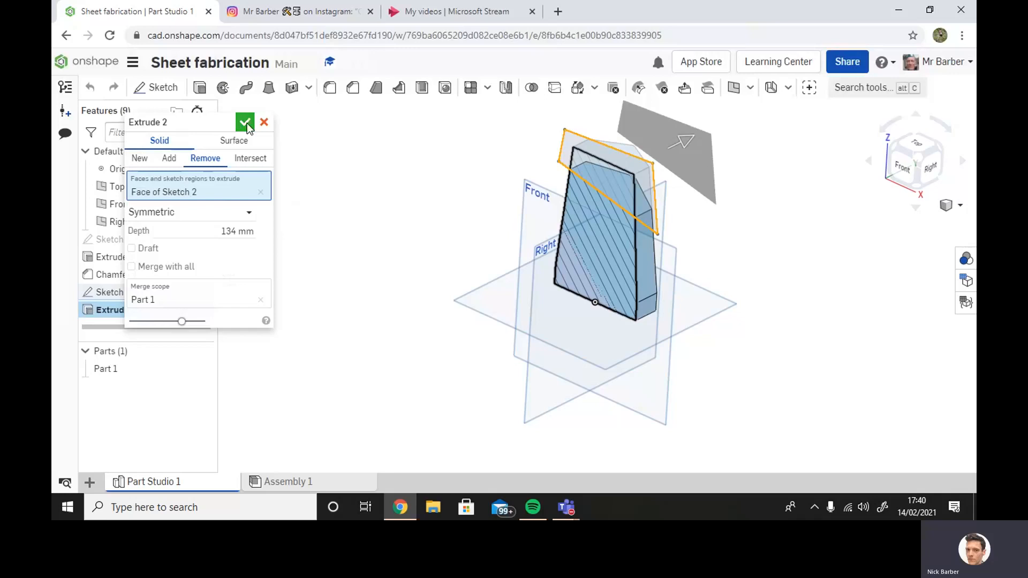
click(244, 122)
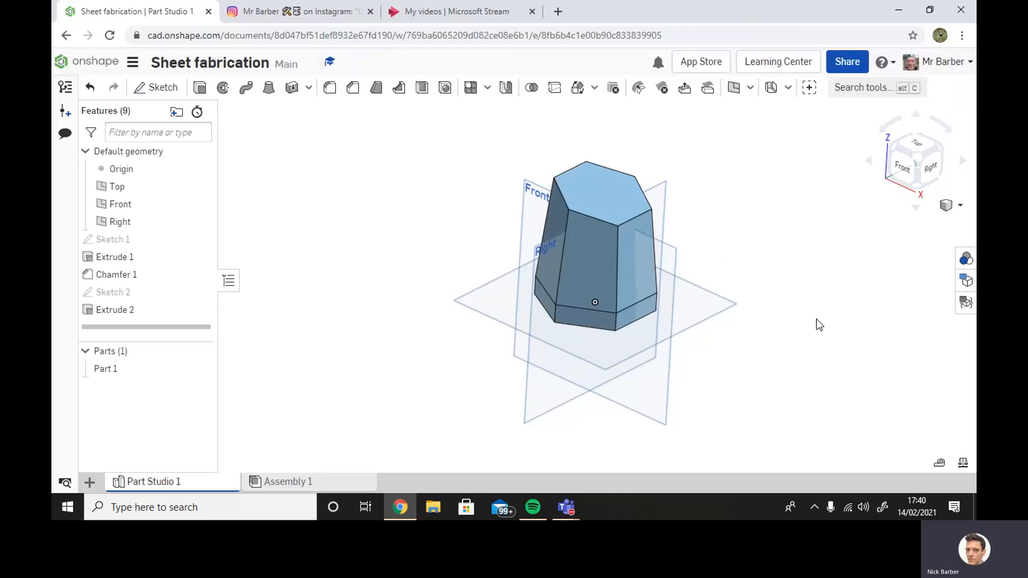
mouse_move(771, 86)
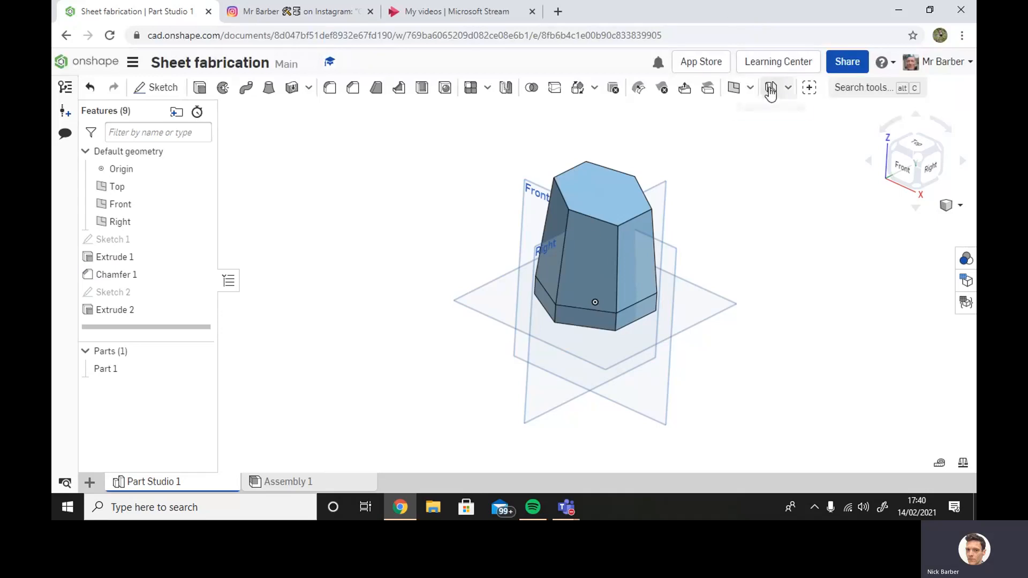
mouse_move(770, 87)
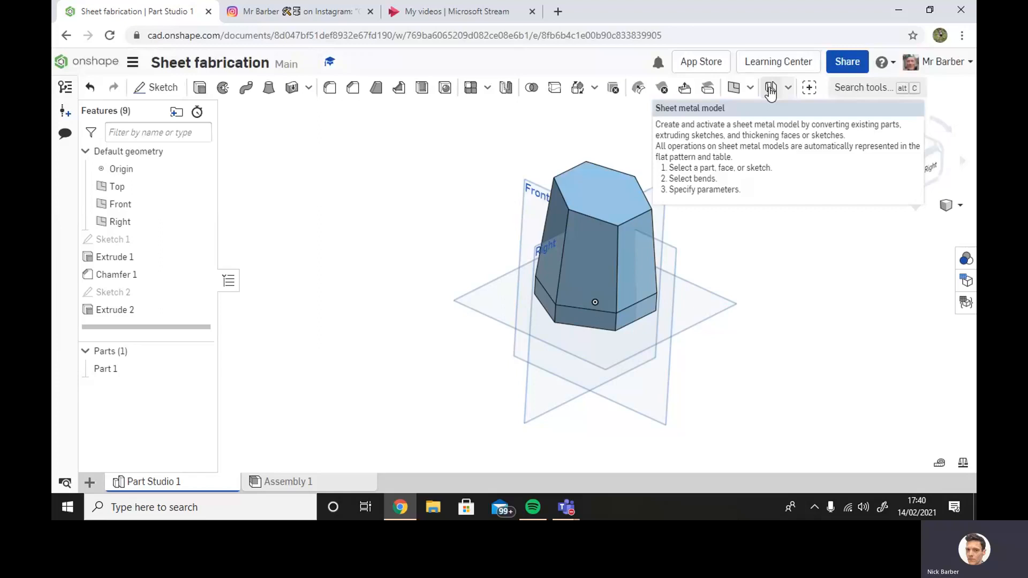
mouse_move(707, 175)
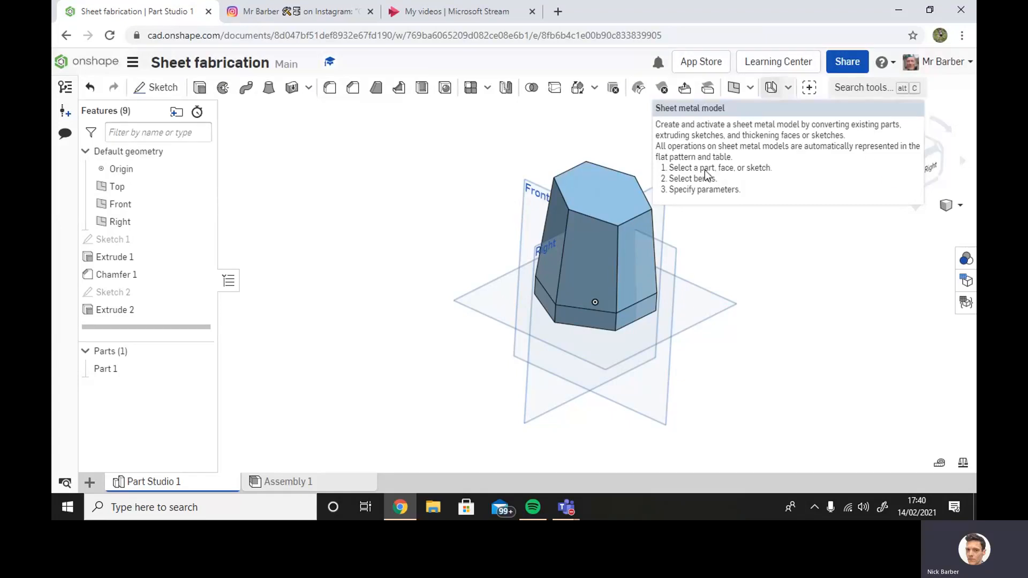
Step: Convert Part 1 into a sheet metal model and show its flat pattern with joint table
click(587, 191)
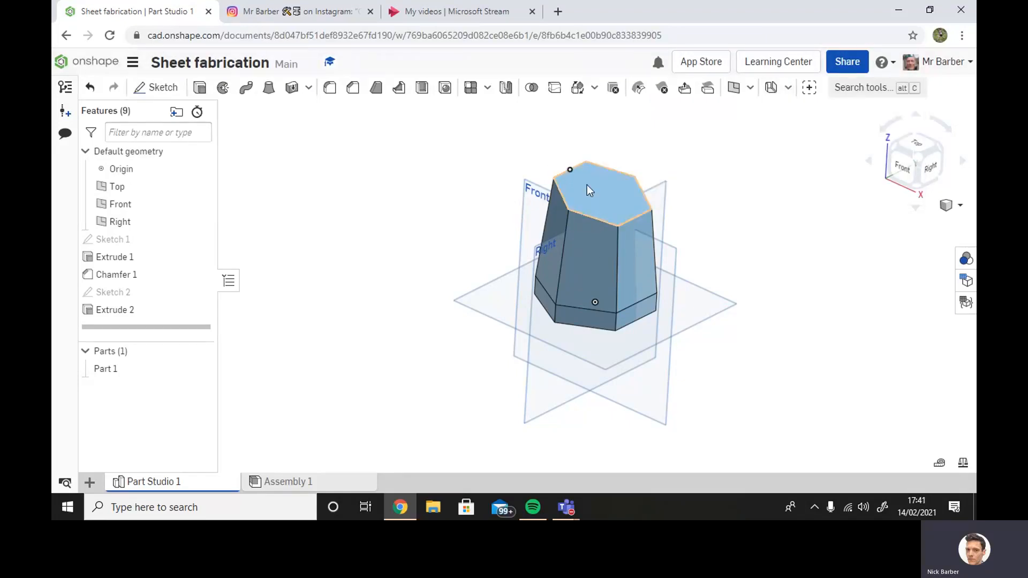
mouse_move(772, 87)
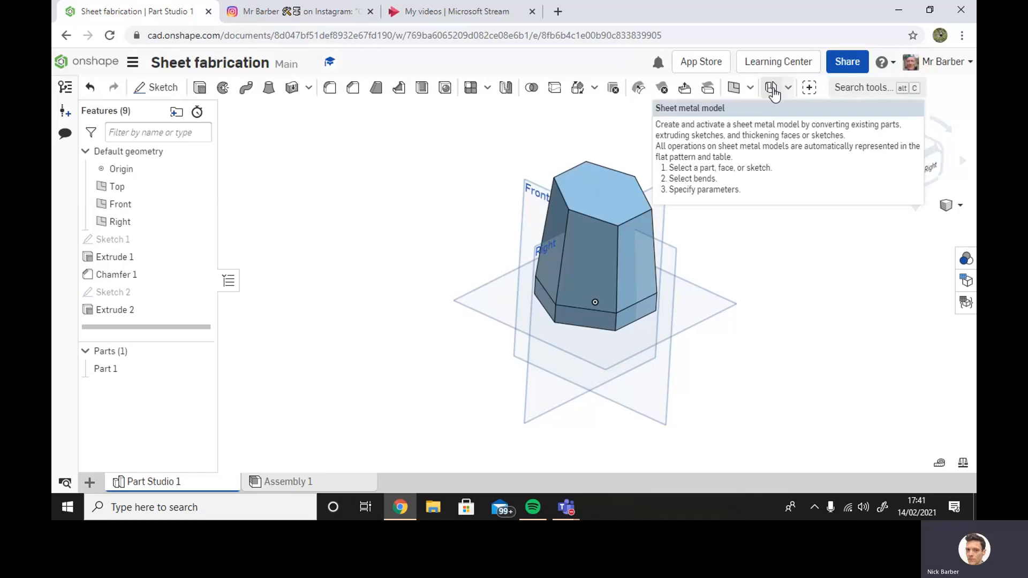
click(772, 87)
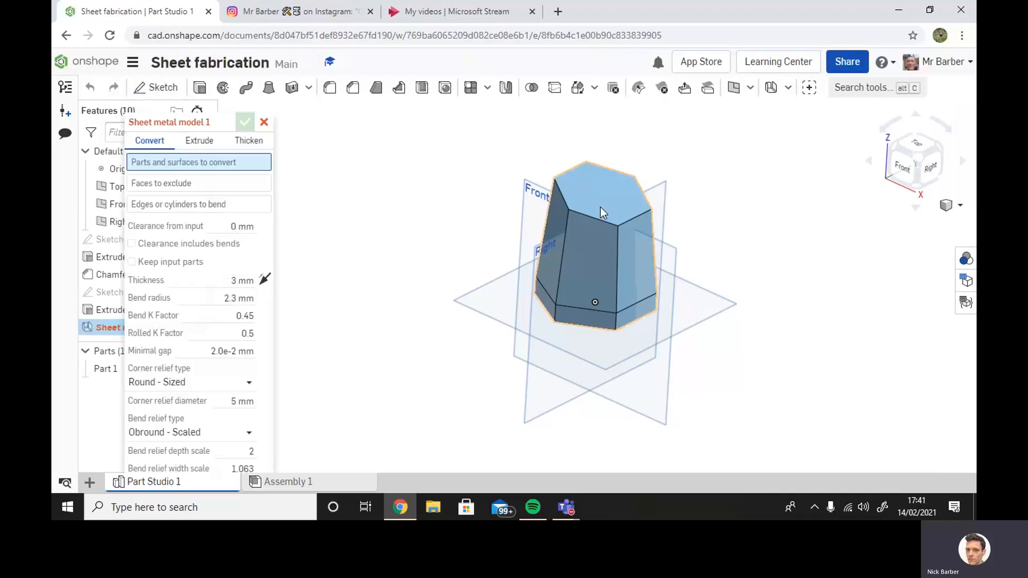
mouse_move(582, 234)
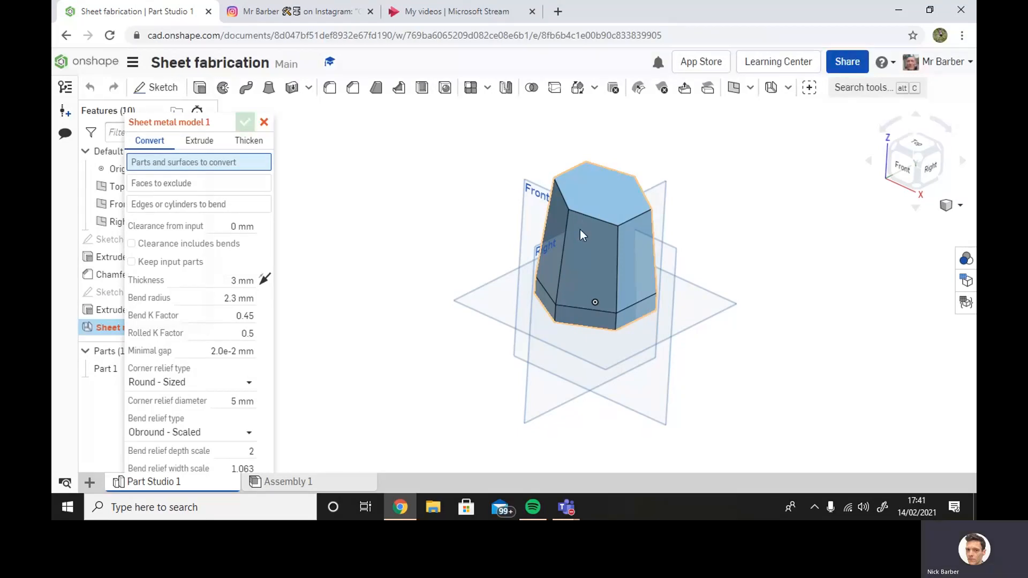
click(583, 234)
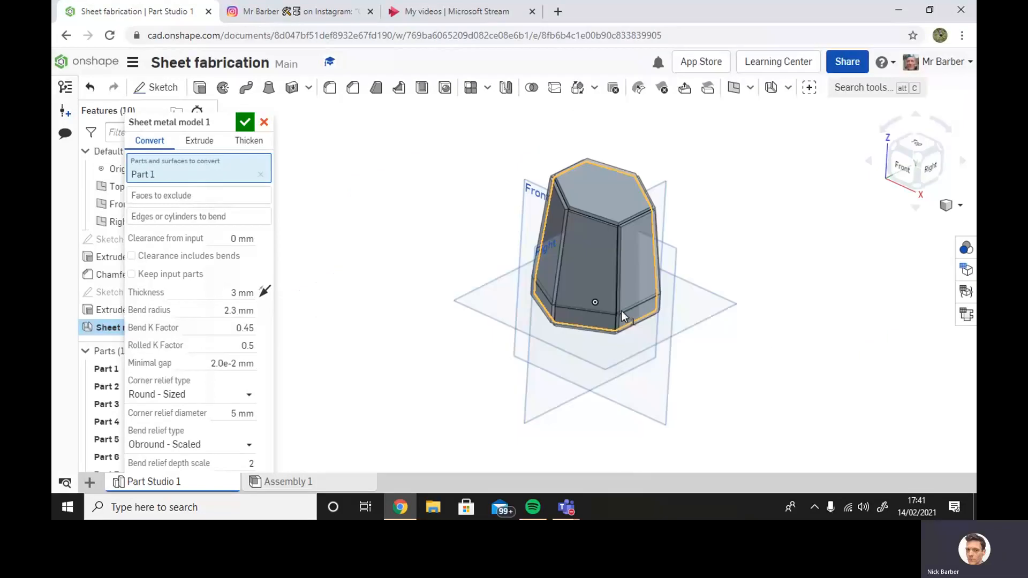
click(244, 122)
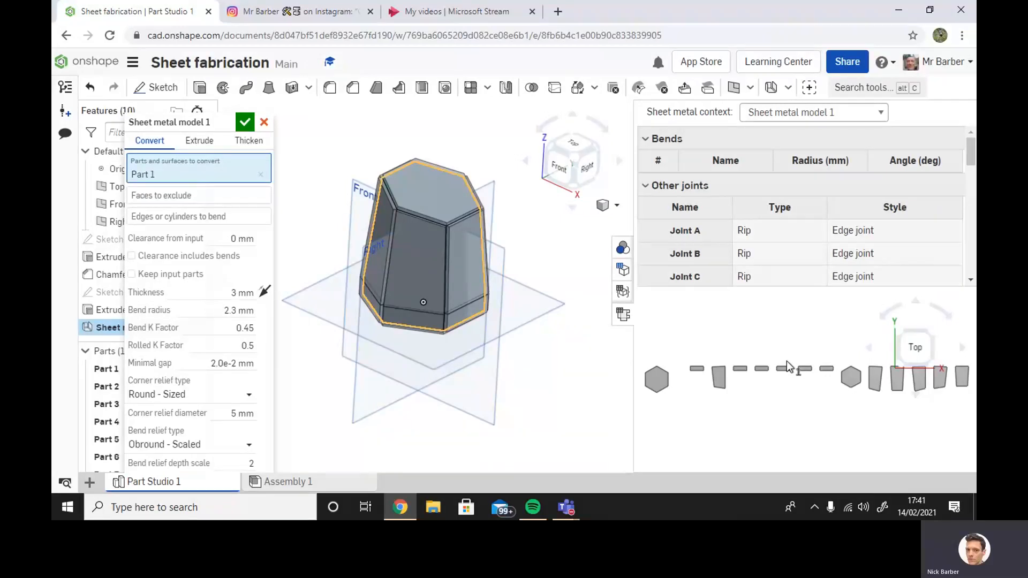
mouse_move(239, 197)
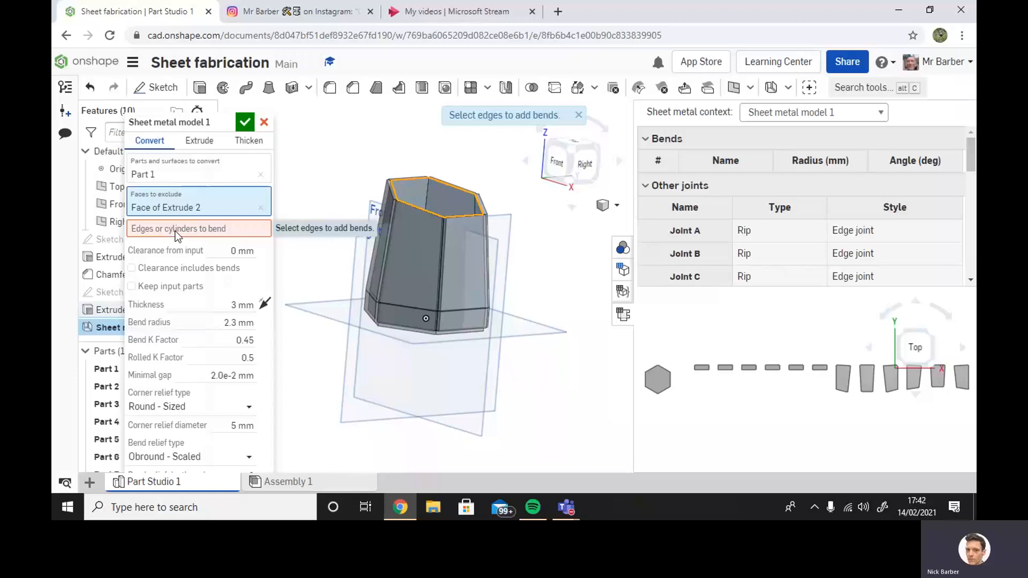
Step: Turn the vessel's vertical corner edges into bends so the side panels join into one strip
click(446, 263)
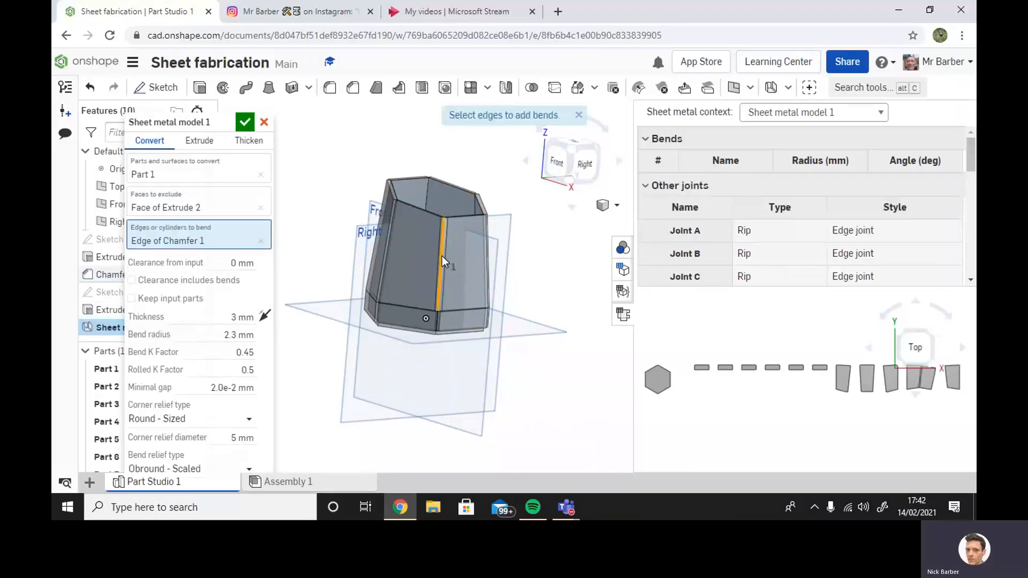
click(441, 288)
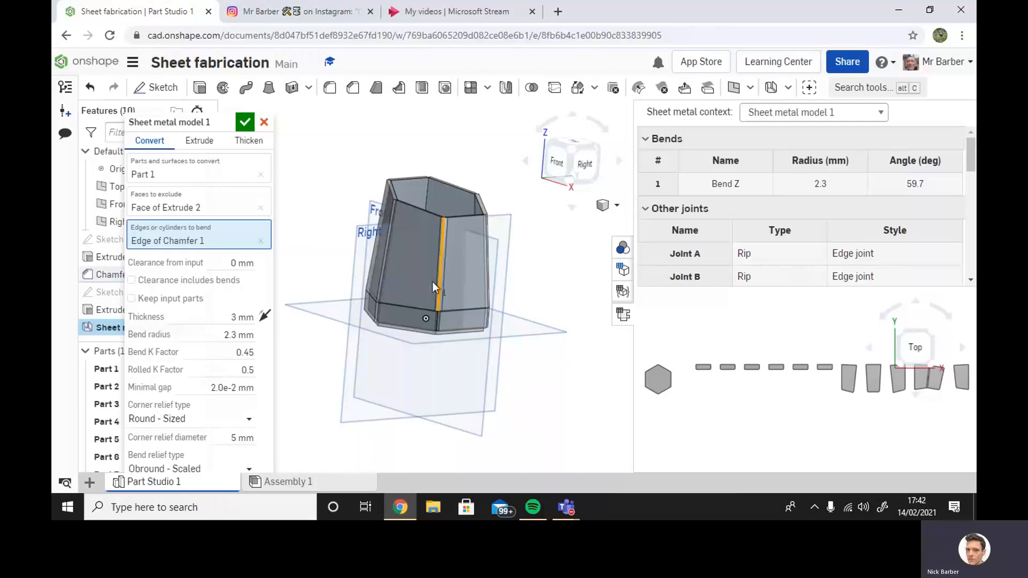
click(384, 217)
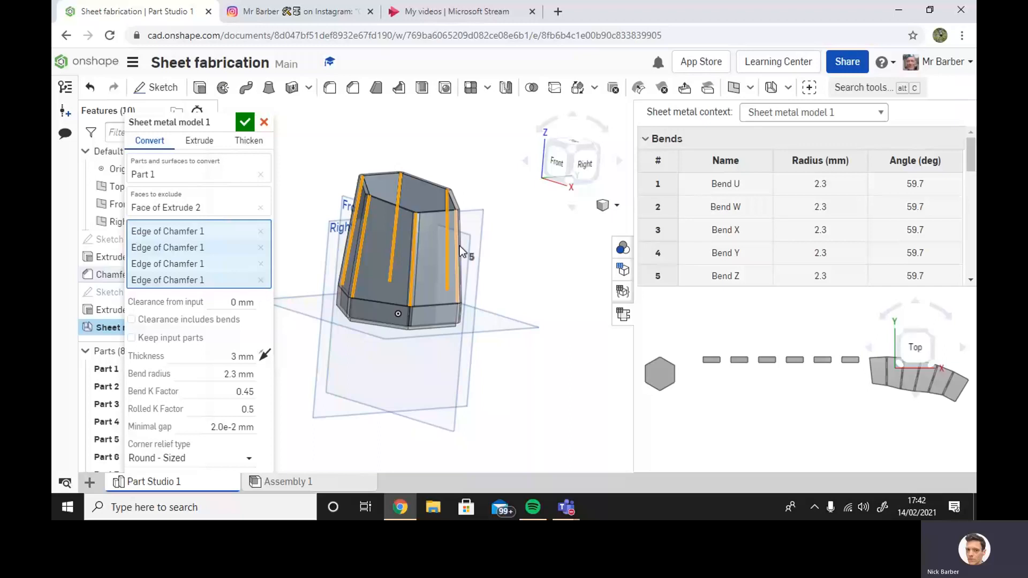
mouse_move(875, 377)
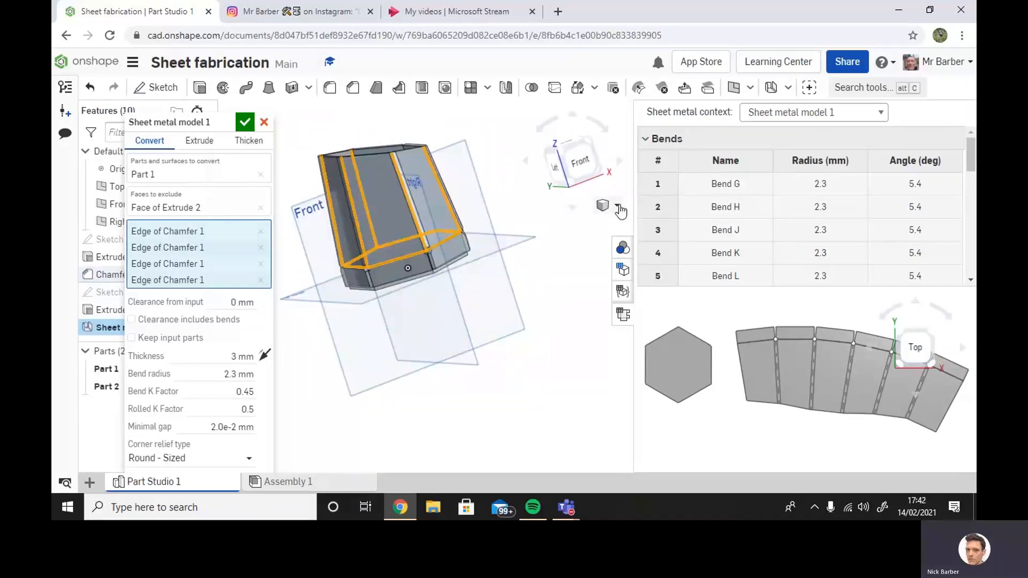
Step: Set the corner relief type to Closed and accept the sheet metal model
click(617, 206)
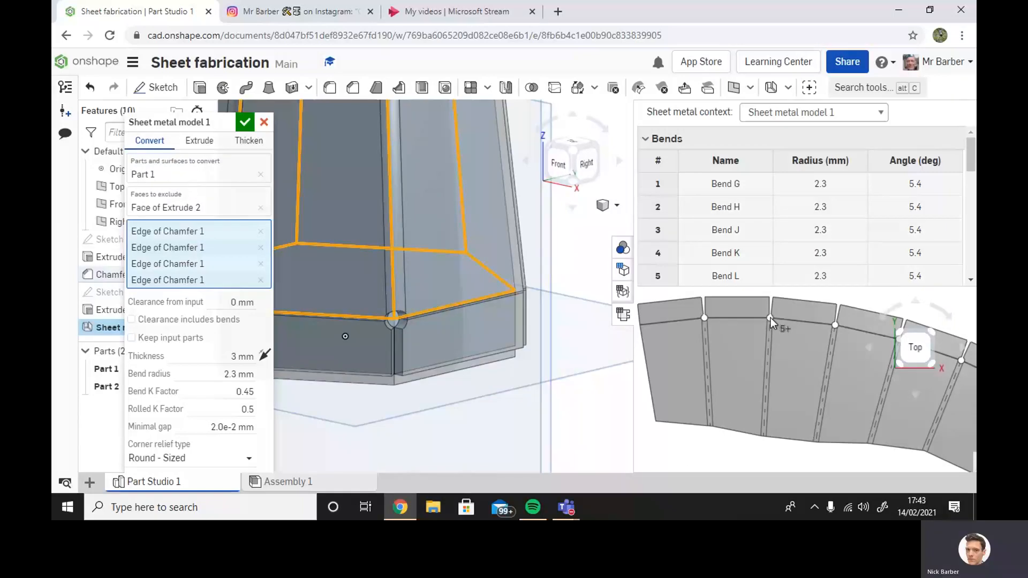
mouse_move(174, 389)
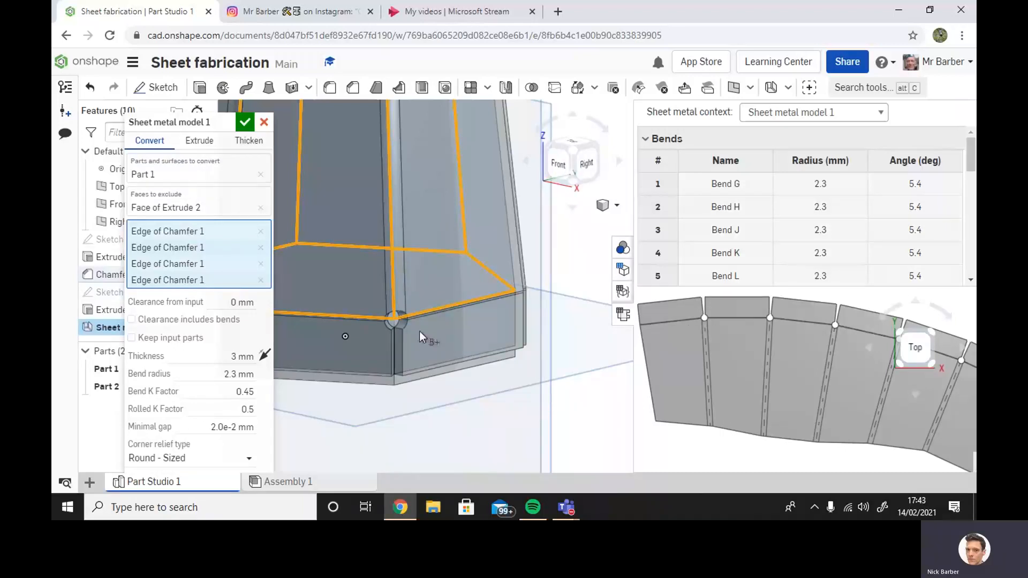
mouse_move(707, 323)
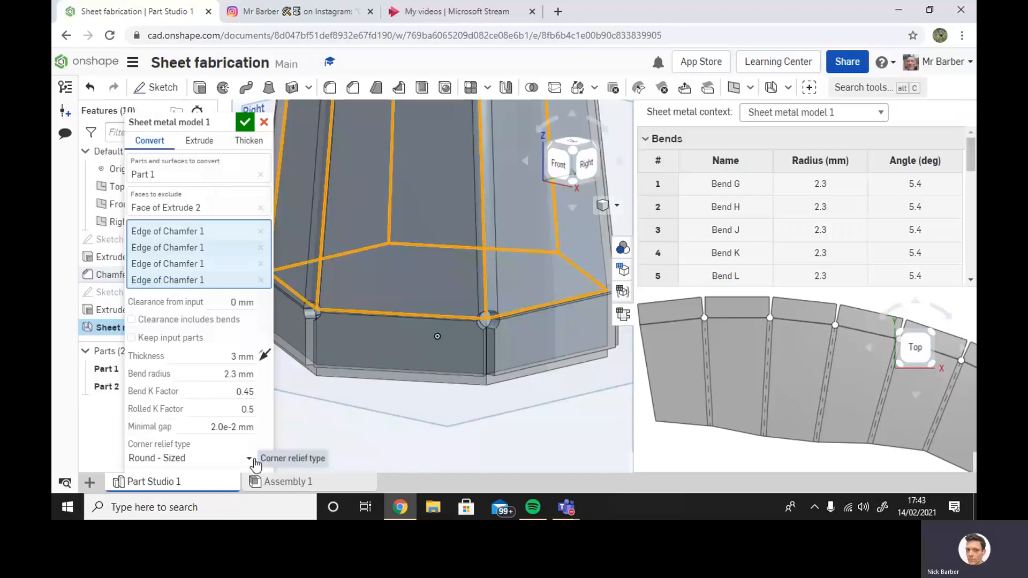
click(222, 457)
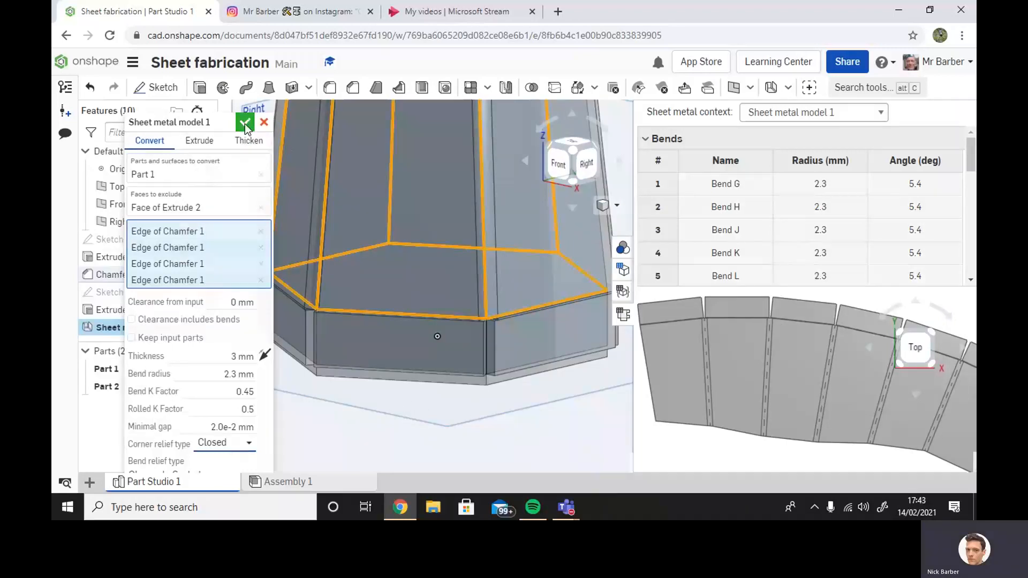
click(244, 122)
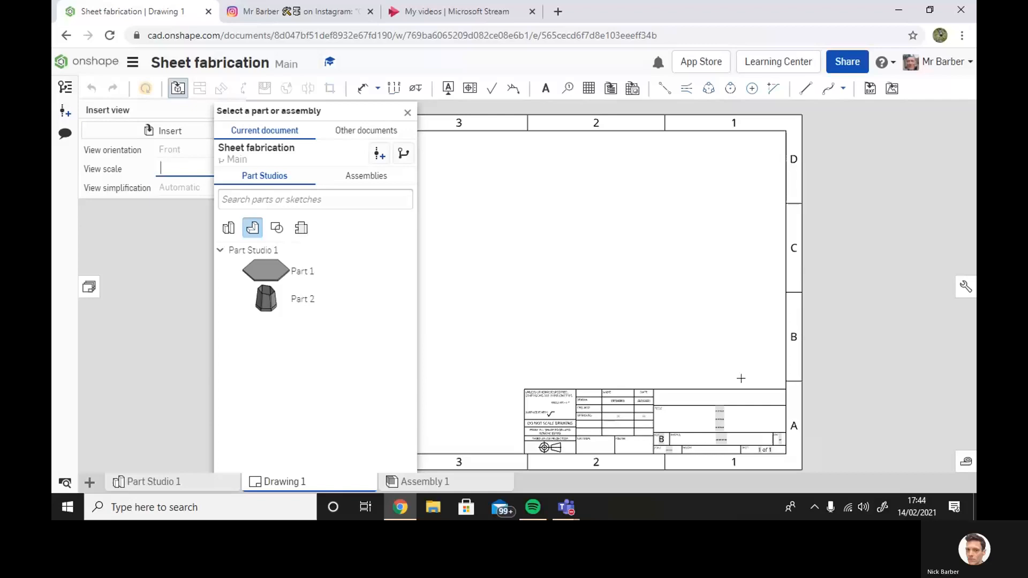
mouse_move(301, 227)
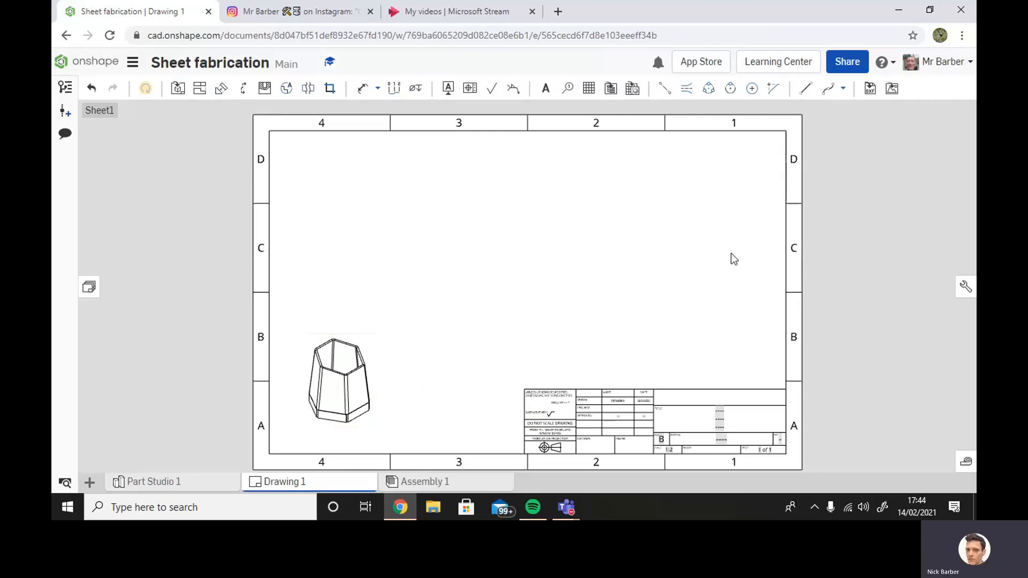
mouse_move(471, 88)
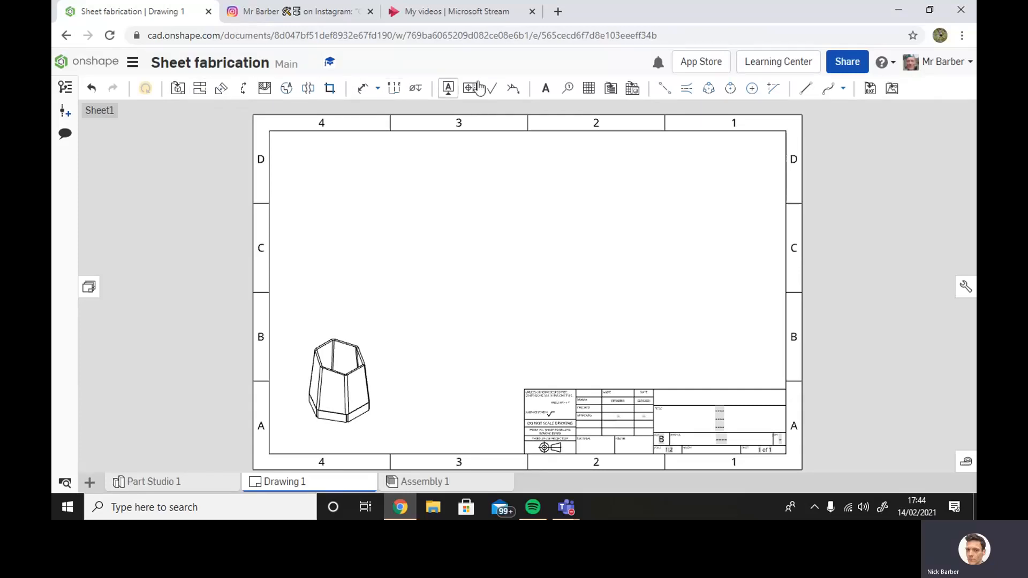
Step: Insert a 1:1 top view of the Part Studio 1 flat pattern onto the drawing sheet
click(177, 87)
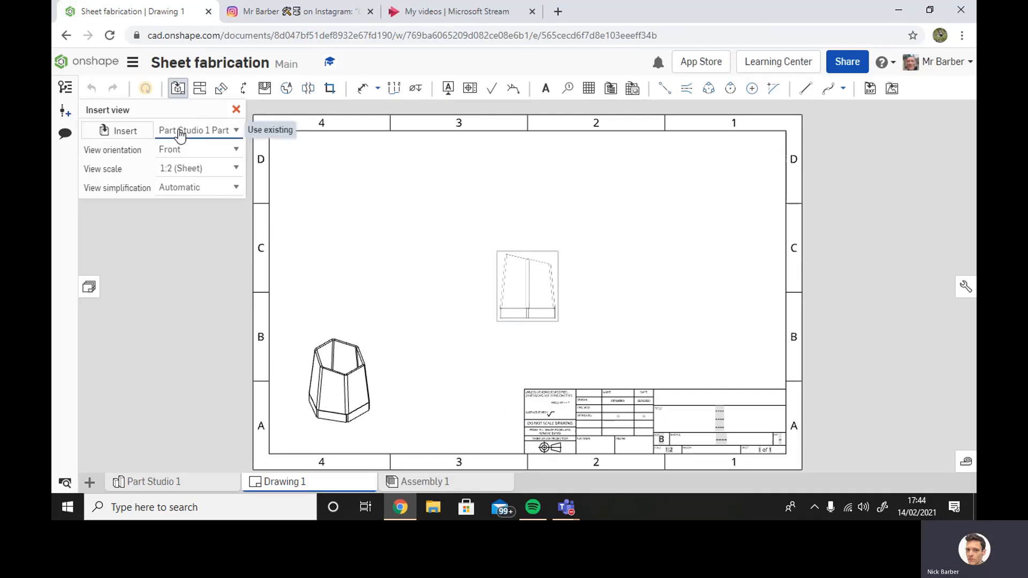
click(197, 129)
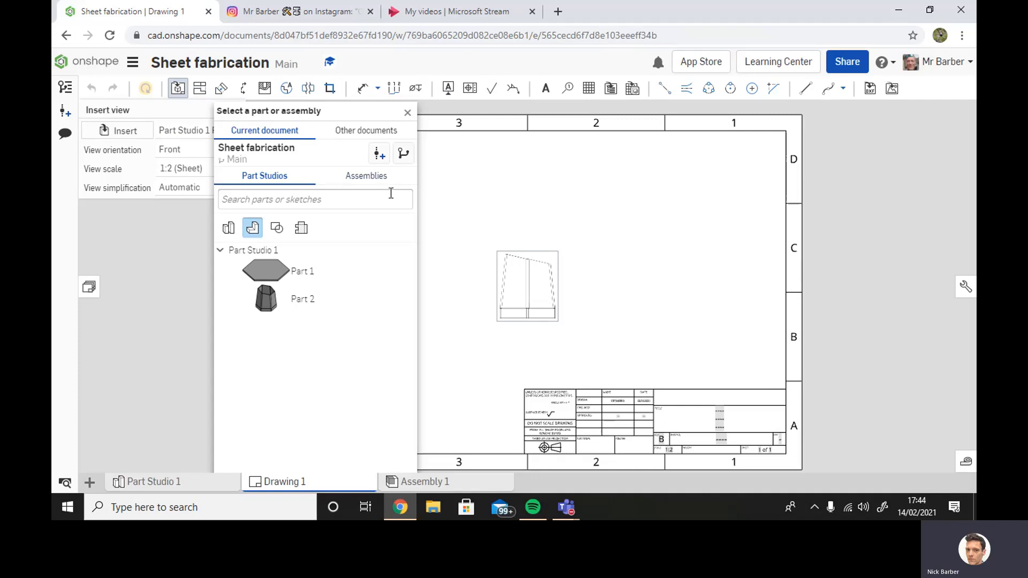
click(301, 227)
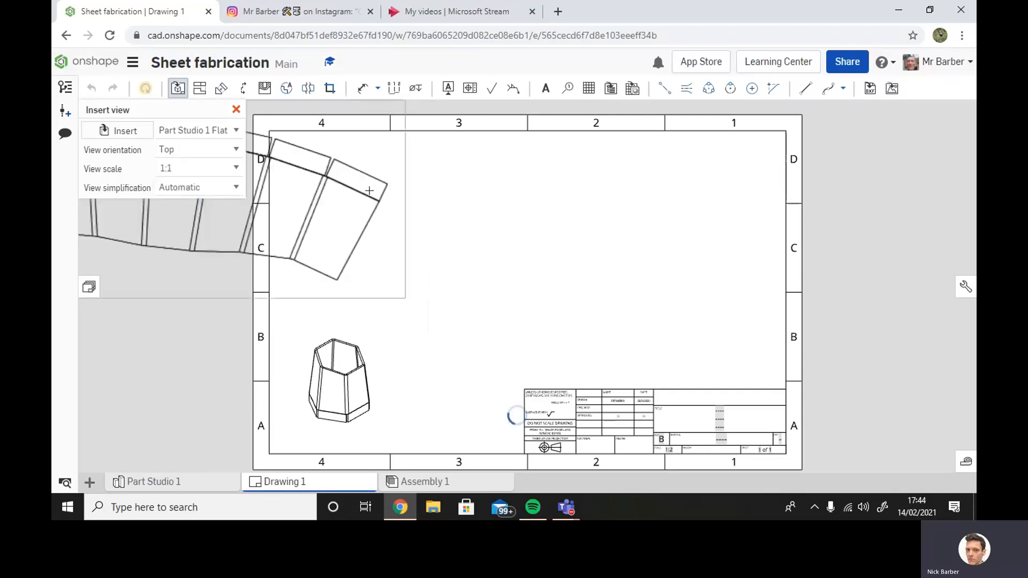
click(595, 243)
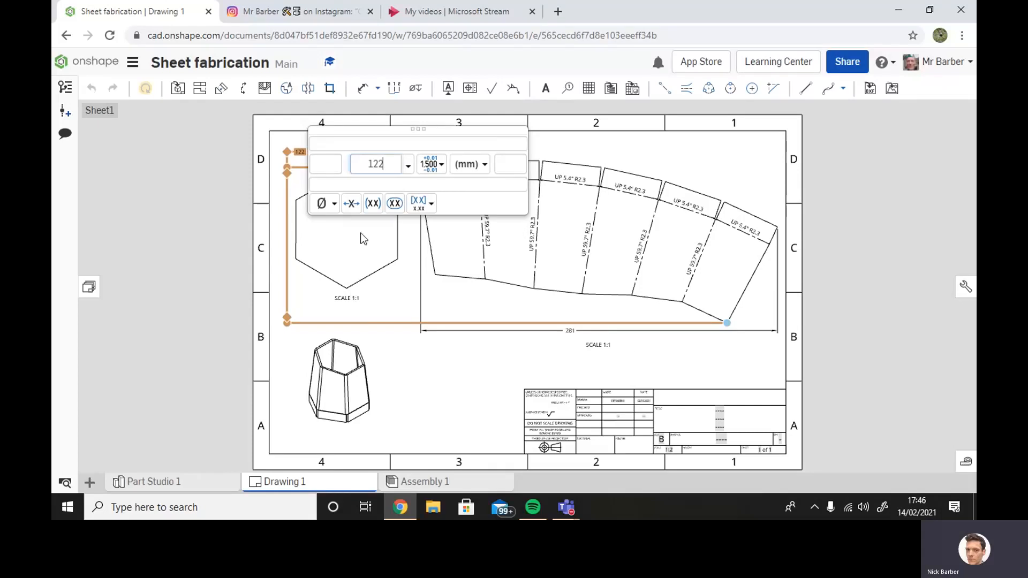
Step: Return to Part Studio 1 with the 3D vessel model
click(153, 482)
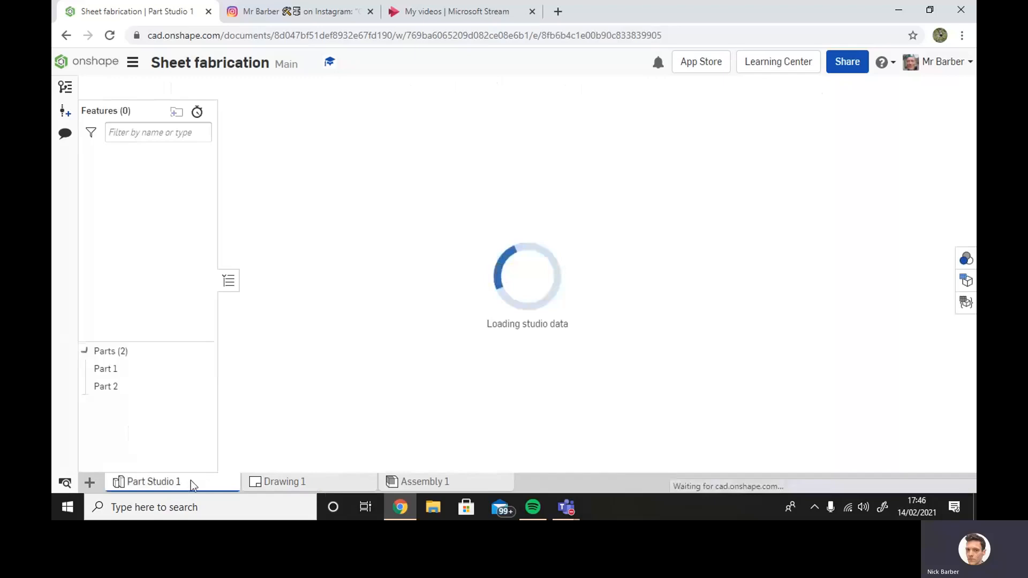